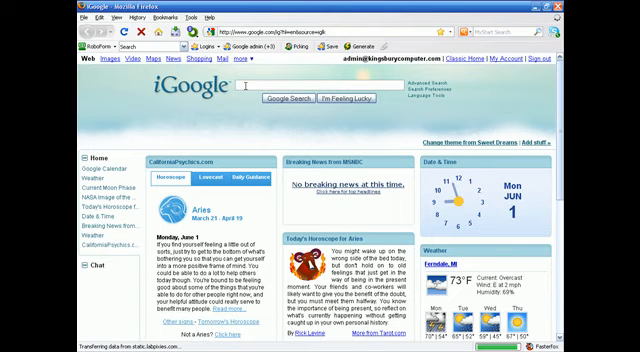
- Search Google for 'dell' and scroll the results to Dell's official site
{"action": "type", "text": "dell"}
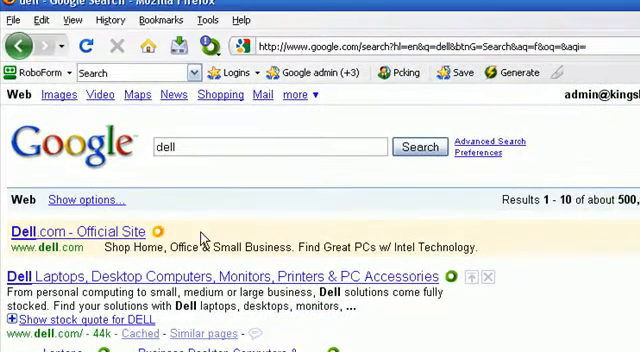
{"action": "mouse_move", "coordinate": [524, 303]}
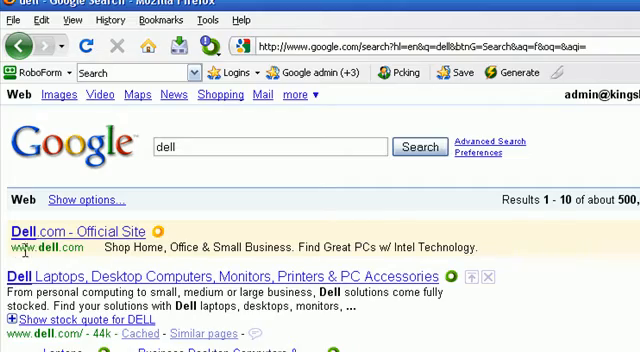
{"action": "scroll", "scroll_direction": "down", "scroll_amount": 3}
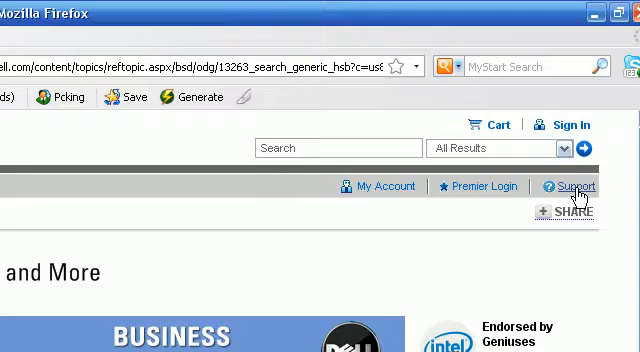
- Under Drivers & Downloads, select the model Desktops > Dimension > 5100
{"action": "scroll", "scroll_direction": "down", "scroll_amount": 3}
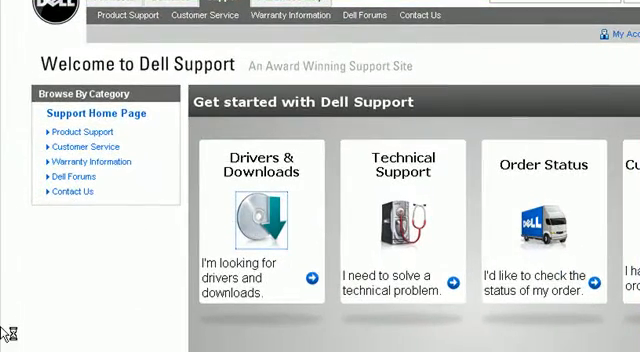
{"action": "left_click", "coordinate": [262, 225]}
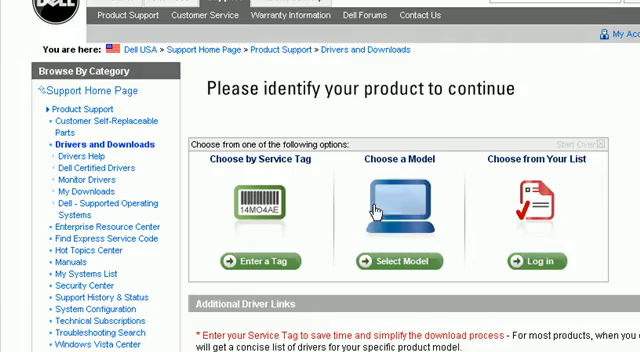
{"action": "scroll", "scroll_direction": "down", "scroll_amount": 3}
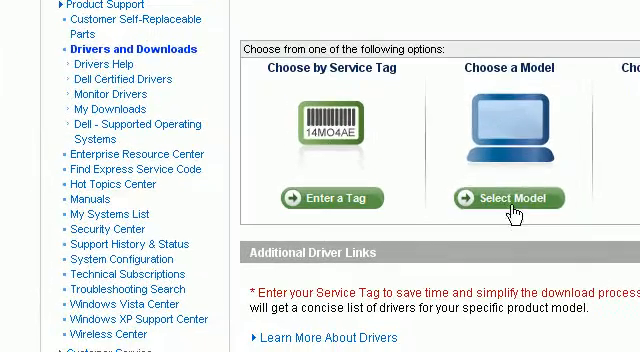
{"action": "left_click", "coordinate": [507, 198]}
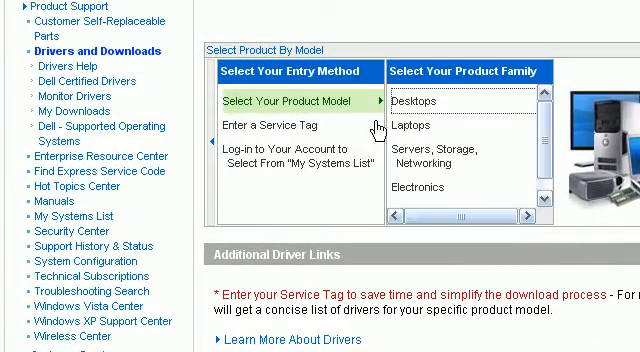
{"action": "left_click", "coordinate": [417, 101]}
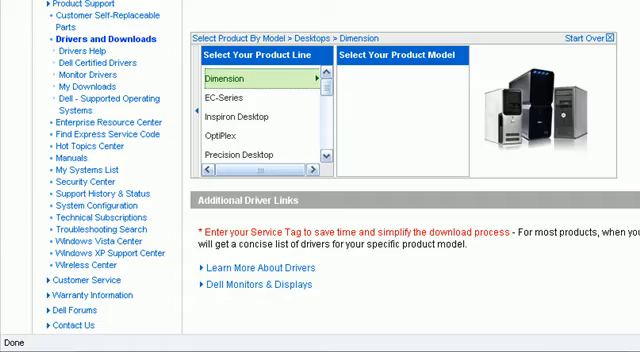
{"action": "left_click", "coordinate": [236, 78]}
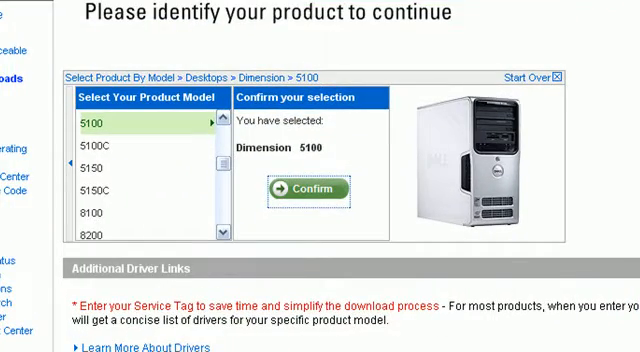
- Confirm Dimension 5100 and expand Audio to reach the SigmaTel STAC 92XX driver
{"action": "left_click", "coordinate": [300, 190]}
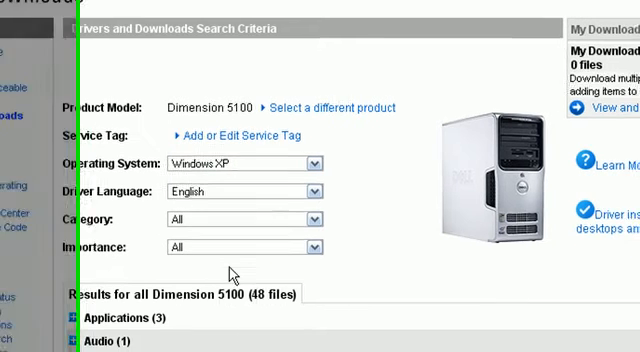
{"action": "scroll", "scroll_direction": "down", "scroll_amount": 3}
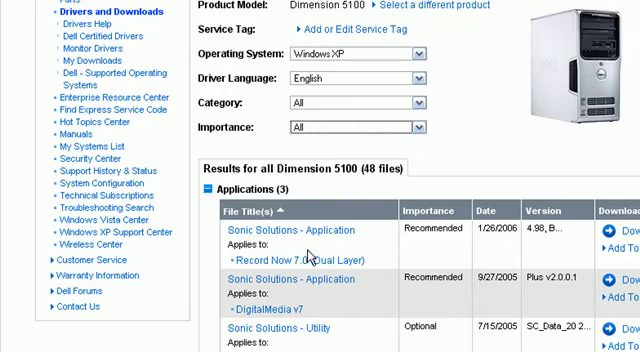
{"action": "scroll", "scroll_direction": "down", "scroll_amount": 3}
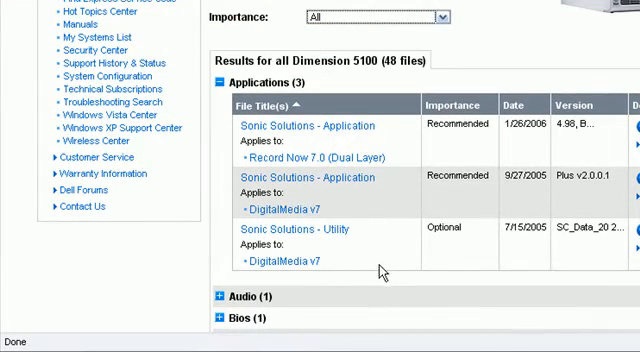
{"action": "mouse_move", "coordinate": [435, 95]}
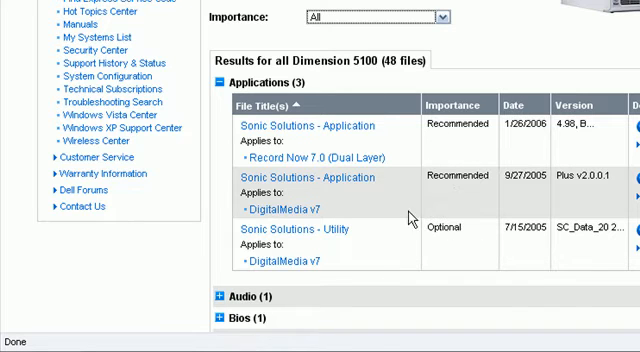
{"action": "mouse_move", "coordinate": [213, 206]}
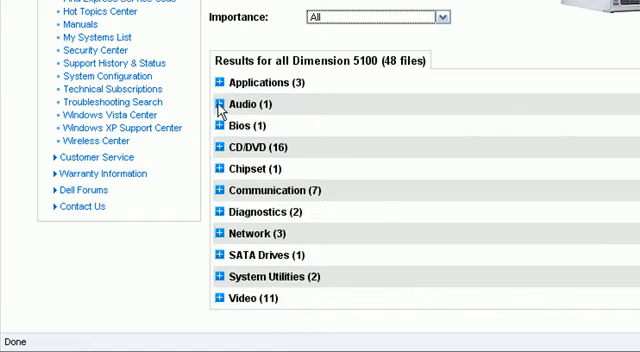
{"action": "left_click", "coordinate": [222, 104]}
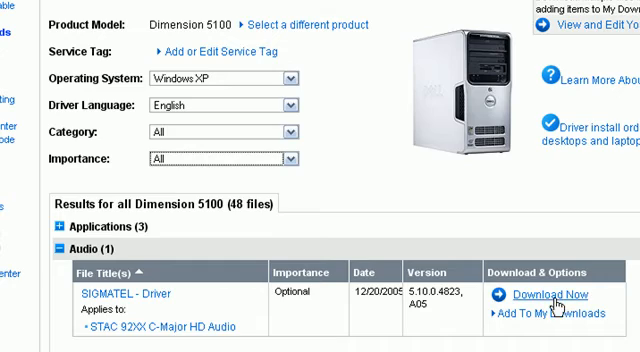
{"action": "scroll", "scroll_direction": "down", "scroll_amount": 3}
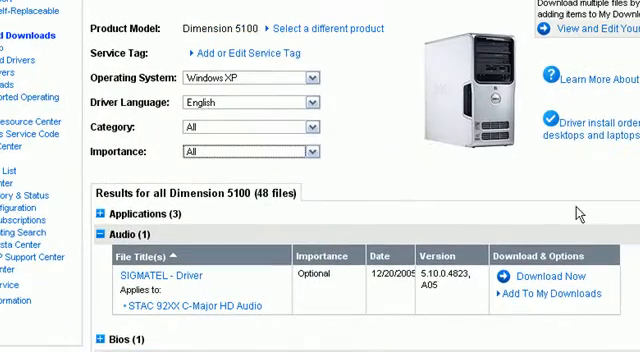
{"action": "scroll", "scroll_direction": "down", "scroll_amount": 3}
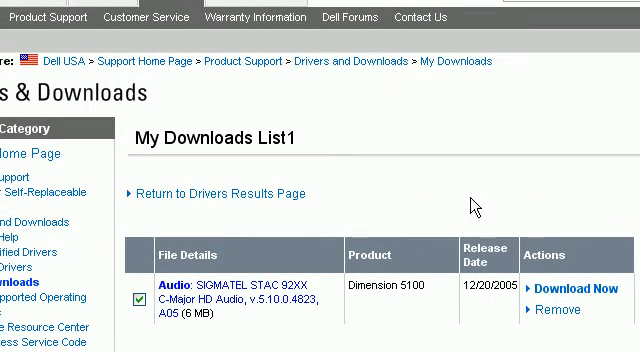
{"action": "mouse_move", "coordinate": [548, 289]}
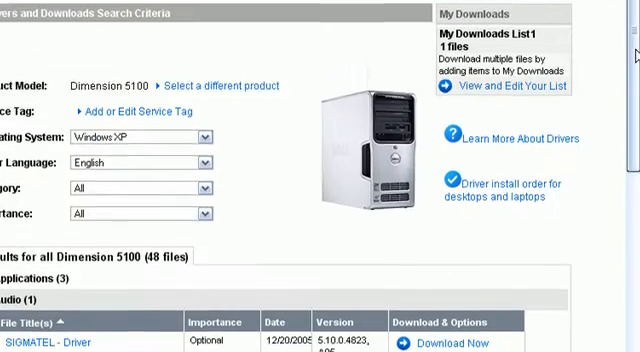
- Download the SigmaTel audio driver and return to the Network drivers list
{"action": "scroll", "scroll_direction": "down", "scroll_amount": 3}
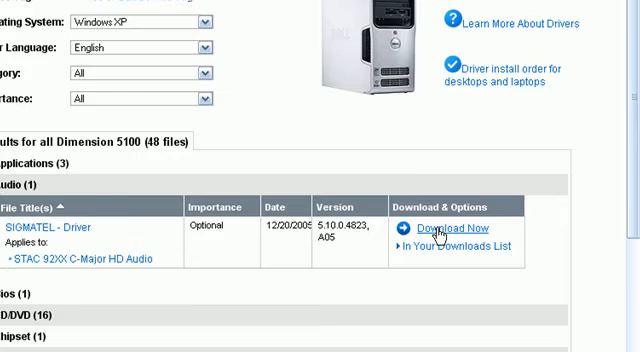
{"action": "left_click", "coordinate": [450, 228]}
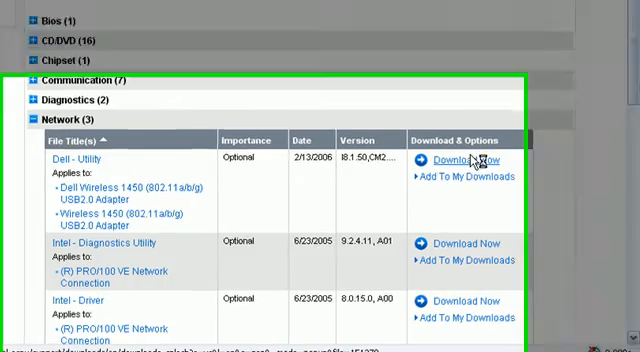
- Download the Dell Wireless 1450 utility, R114874.EXE, from the Network group
{"action": "scroll", "scroll_direction": "down", "scroll_amount": 3}
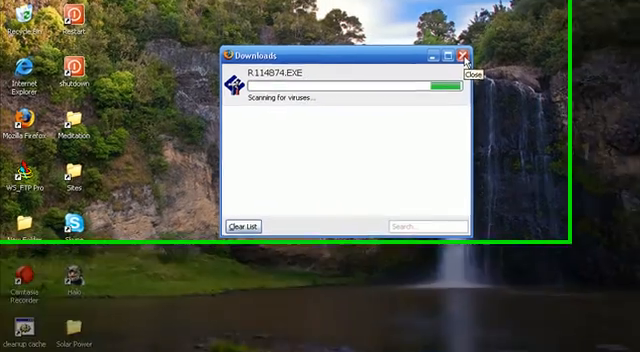
- Run R114874.EXE and unzip its files to C:\dell\drivers\R114874
{"action": "left_click", "coordinate": [466, 57]}
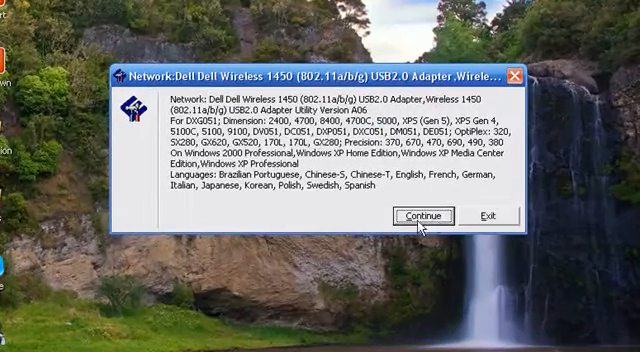
{"action": "left_click", "coordinate": [437, 216]}
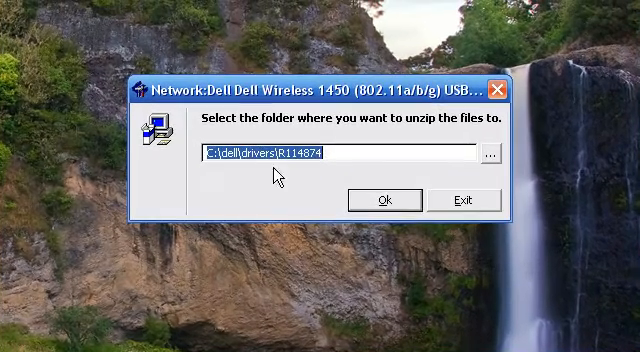
{"action": "left_click", "coordinate": [376, 200]}
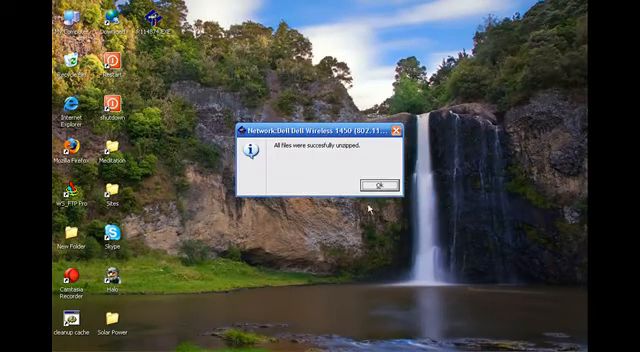
- Dismiss the unzip message and select Setup.exe in C:\dell\drivers\R114874
{"action": "left_click", "coordinate": [377, 186]}
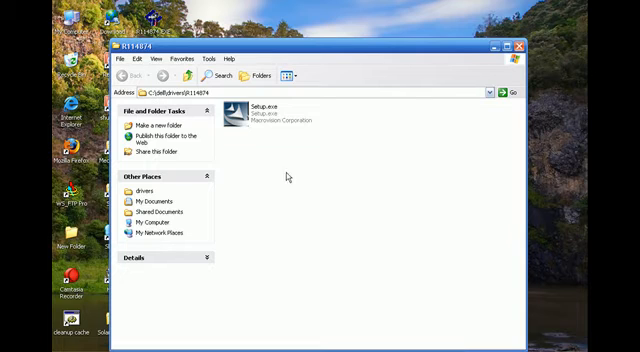
{"action": "left_click", "coordinate": [246, 113]}
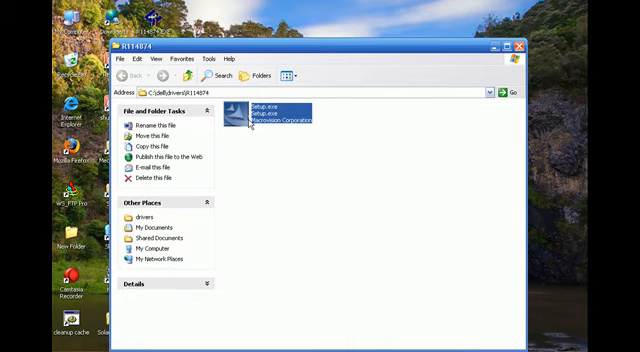